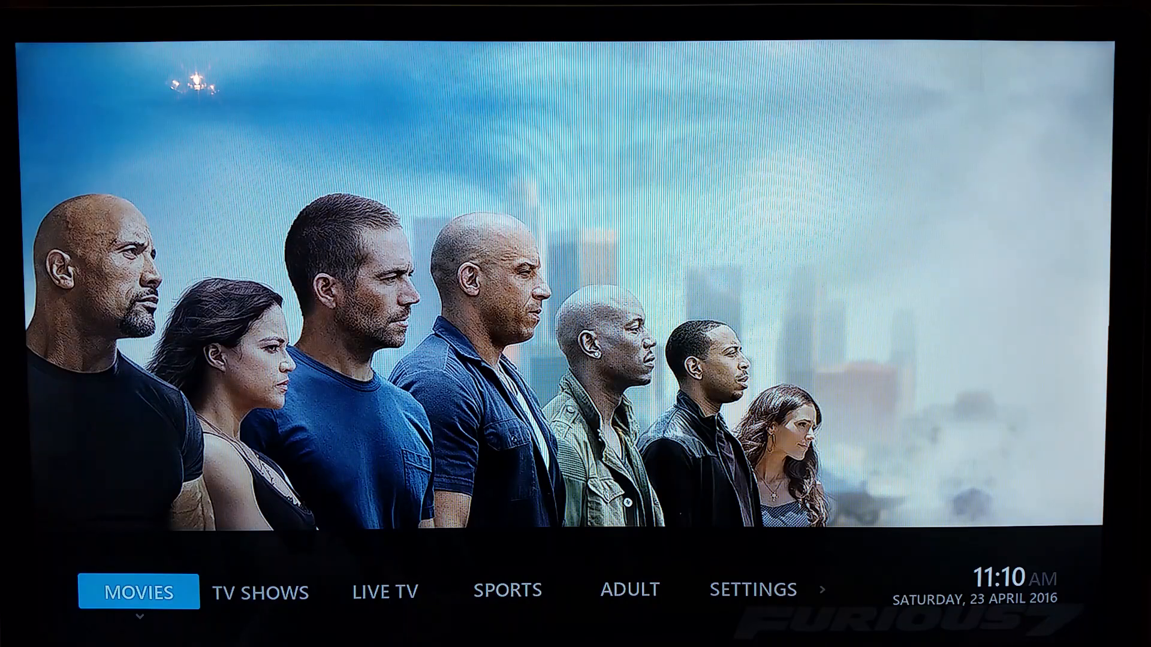
Step: Move along Kodi's home menu from Movies past Settings to highlight Power
{"action": "left_click", "coordinate": [260, 592]}
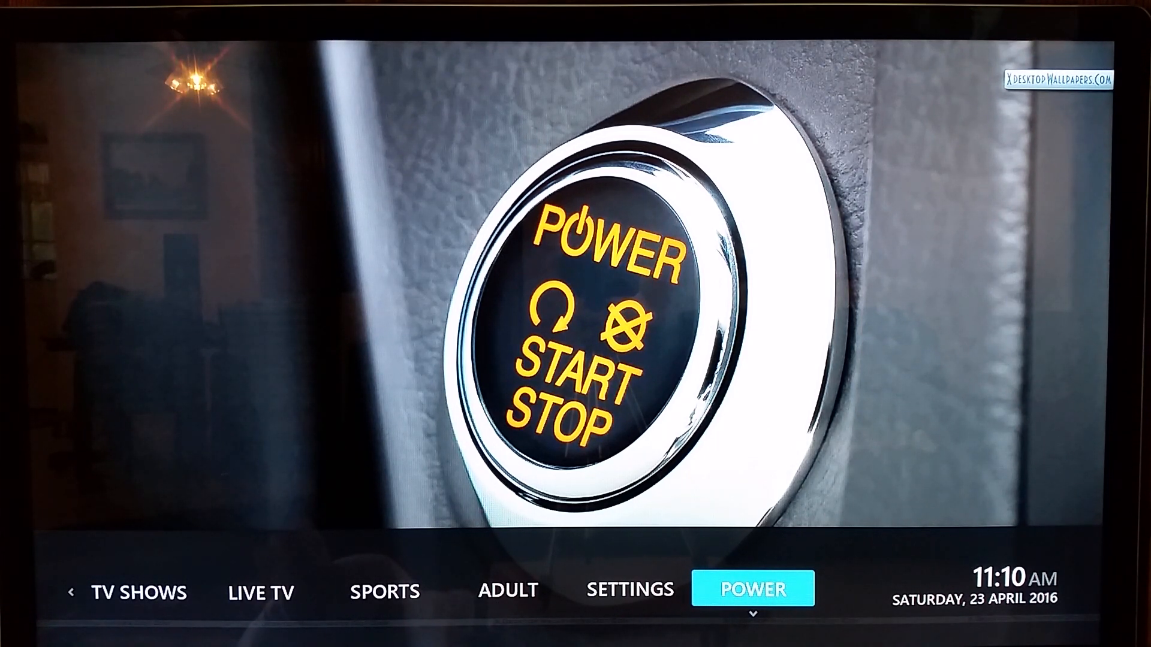
Step: Exit Kodi from the Power menu and open My Apps on the Android TV launcher
{"action": "left_click", "coordinate": [752, 588]}
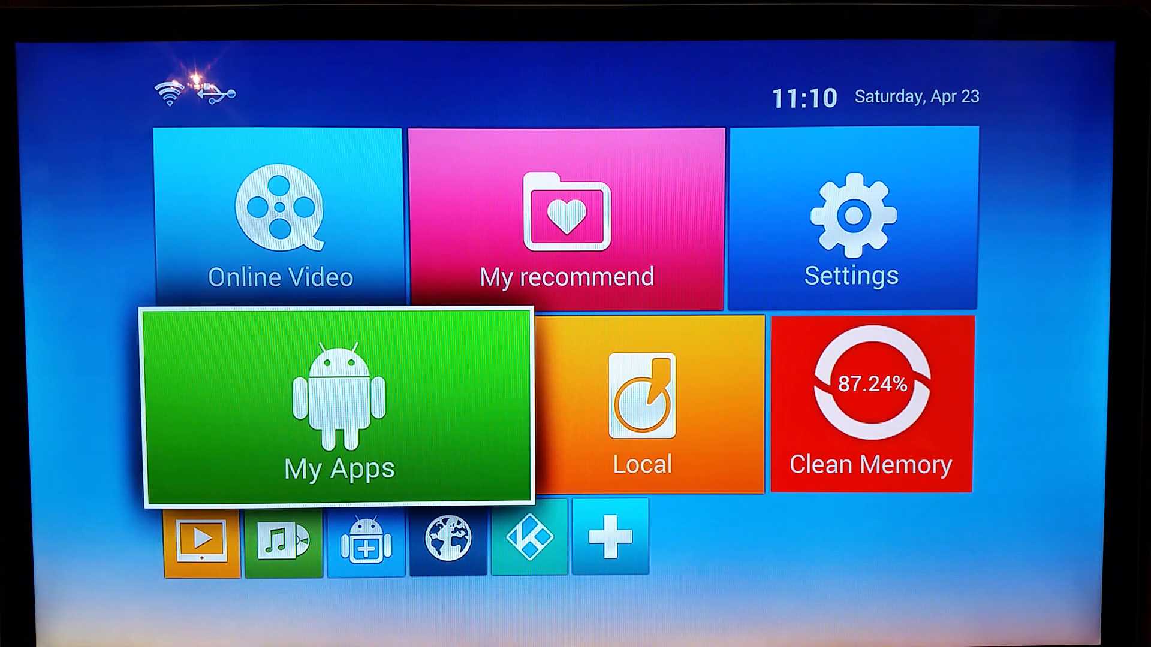
{"action": "left_click", "coordinate": [338, 409]}
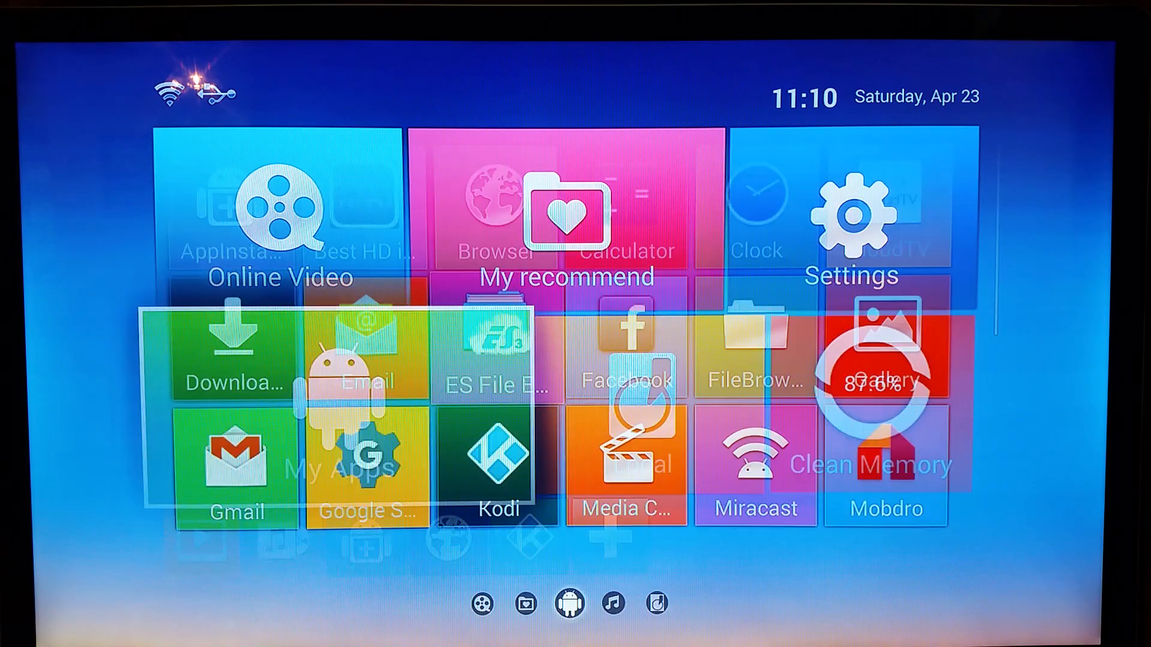